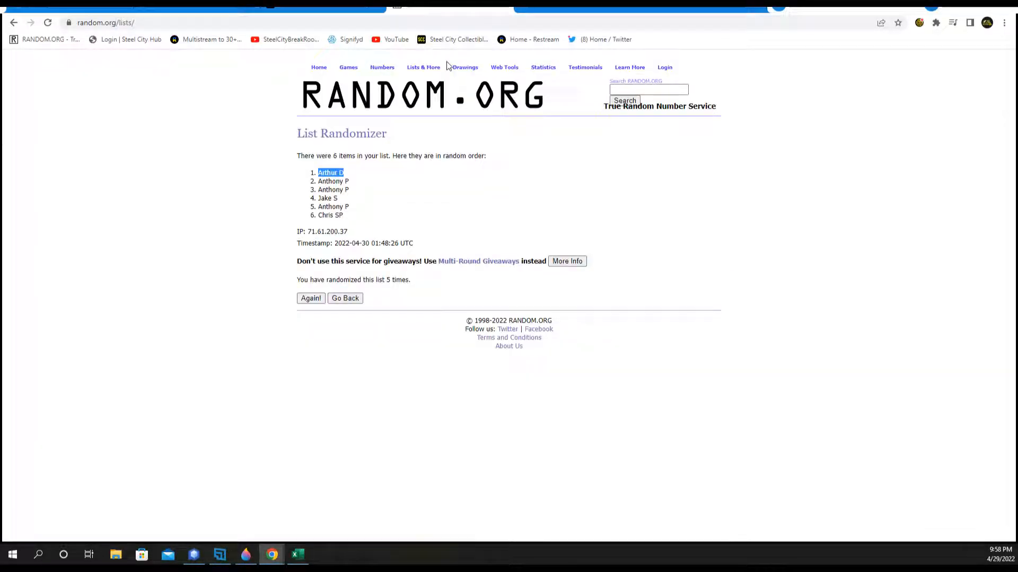
- Shuffle the eight participant names repeatedly, then paste them as plain text into Excel column A
{"action": "left_click", "coordinate": [297, 555]}
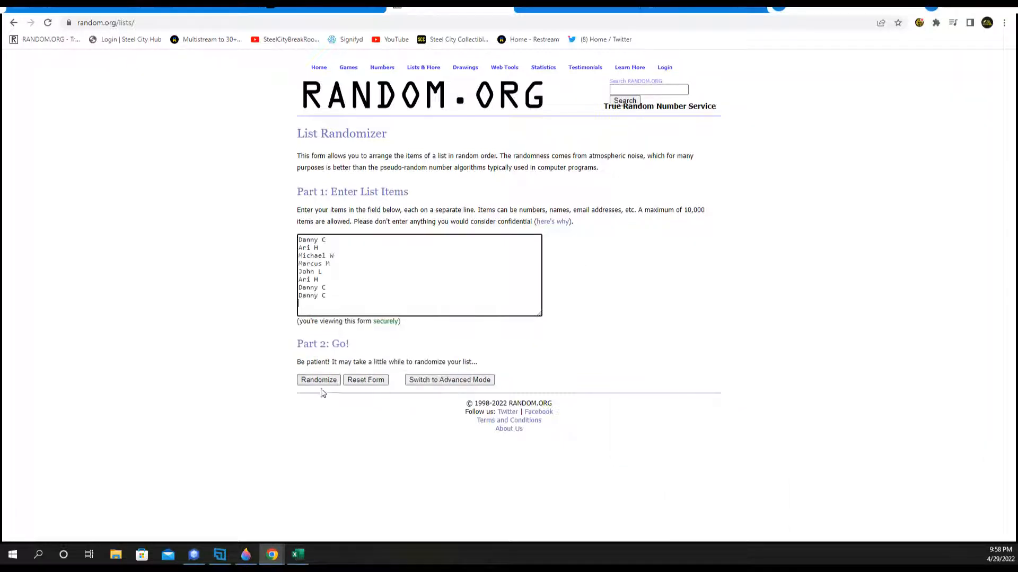
{"action": "left_click", "coordinate": [318, 380]}
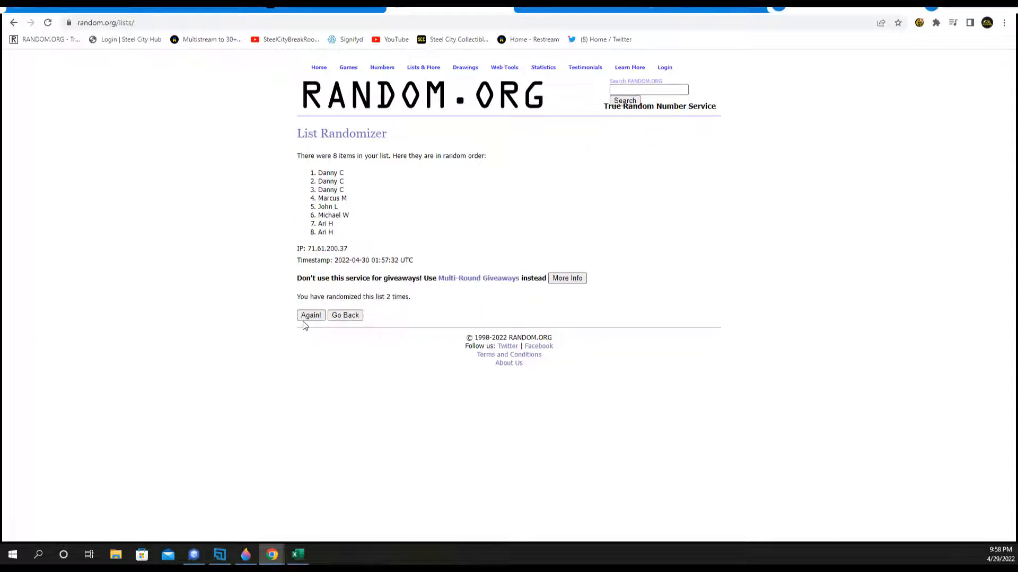
{"action": "left_click", "coordinate": [310, 315]}
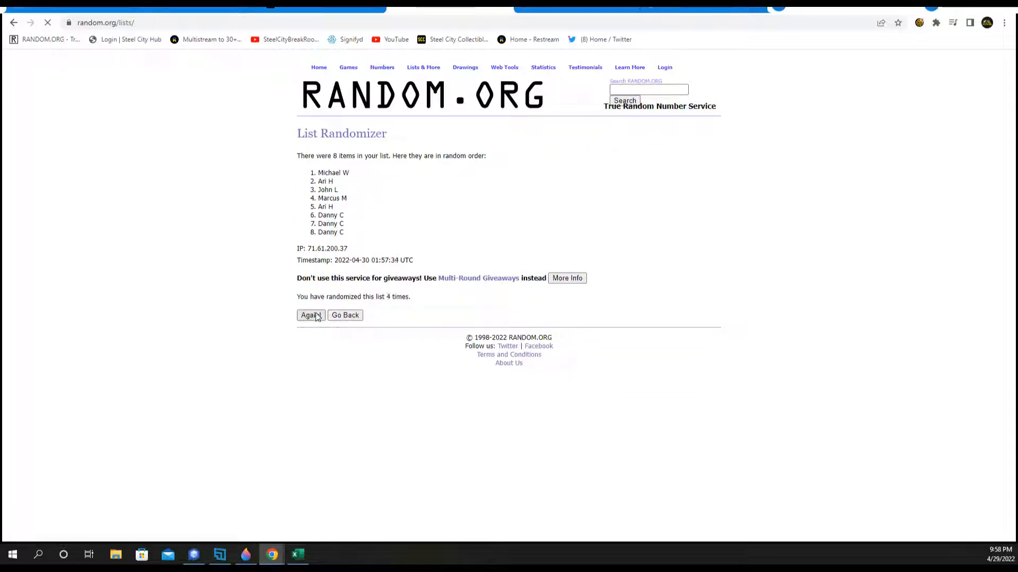
{"action": "left_click", "coordinate": [310, 314]}
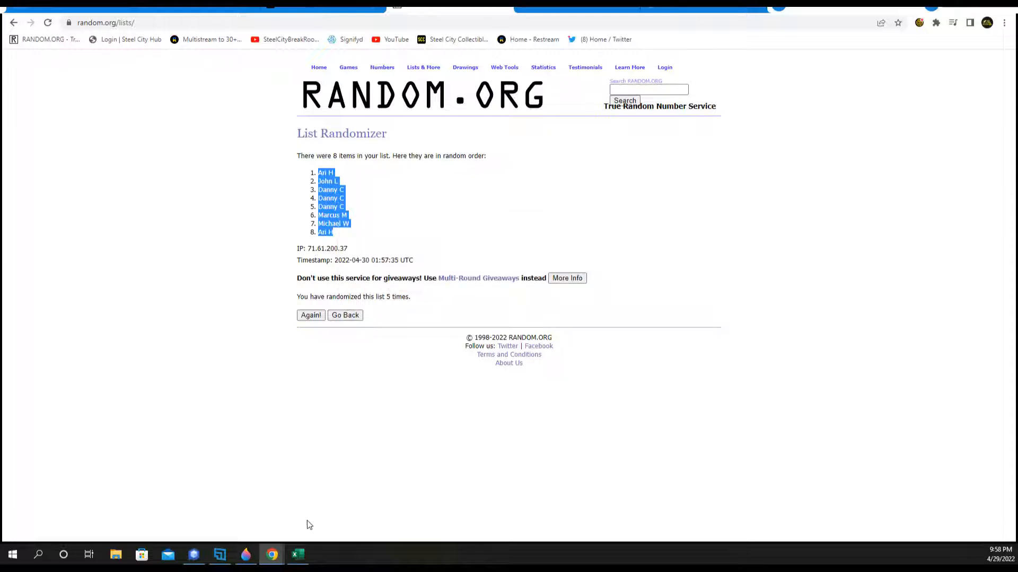
{"action": "left_click", "coordinate": [298, 555]}
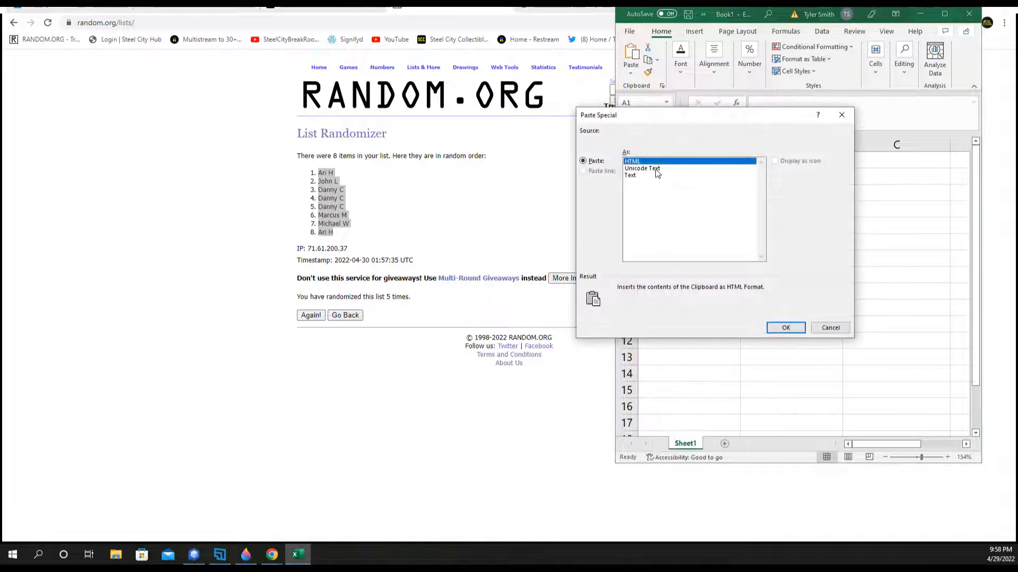
{"action": "left_click", "coordinate": [785, 327]}
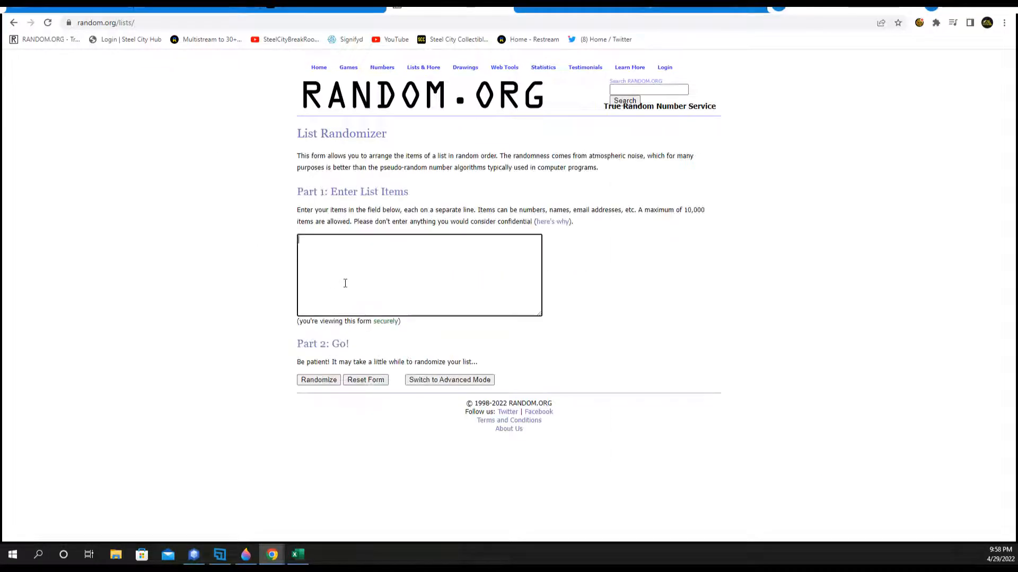
- Enter the AFC and NFC North, South, East and West divisions and shuffle them several times
{"action": "type", "text": "AFC NORTH"}
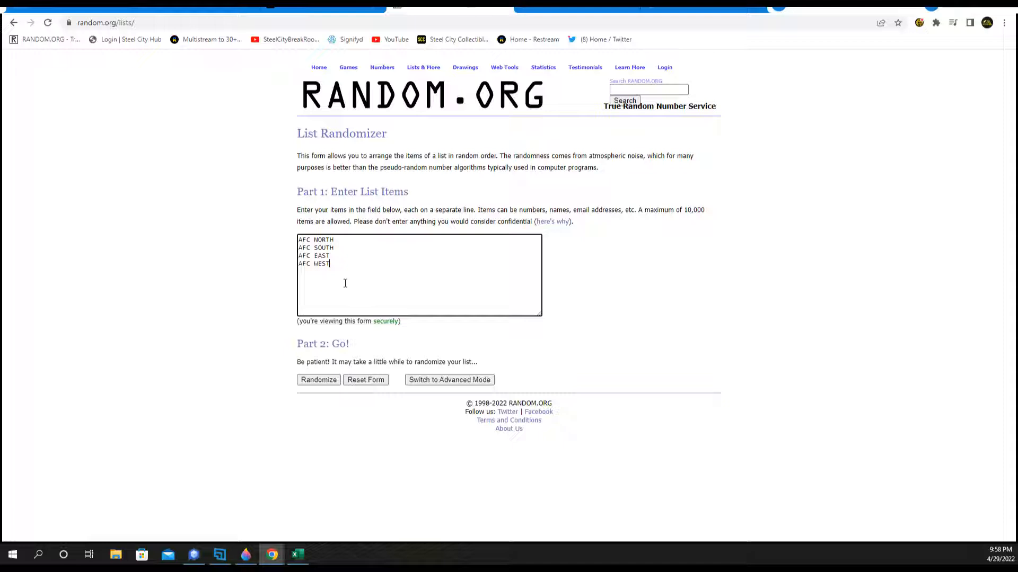
{"action": "type", "text": "NFC NORTH"}
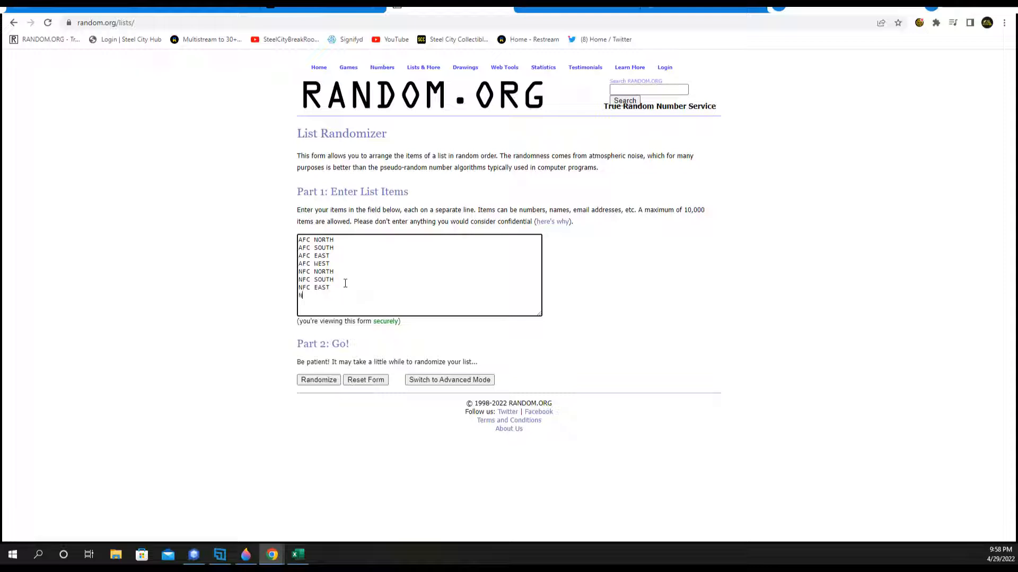
{"action": "type", "text": "FC WEST"}
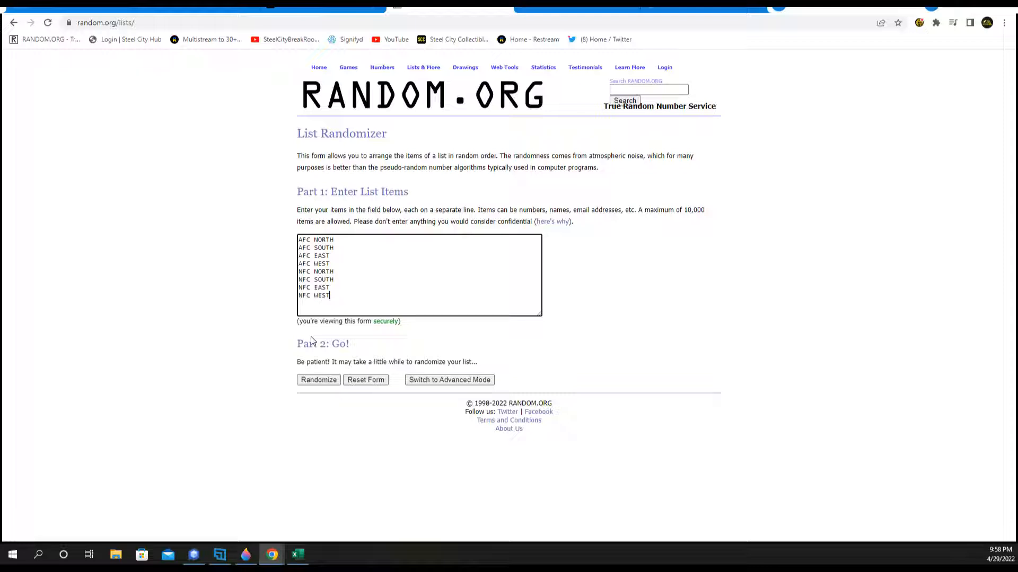
{"action": "left_click", "coordinate": [318, 380]}
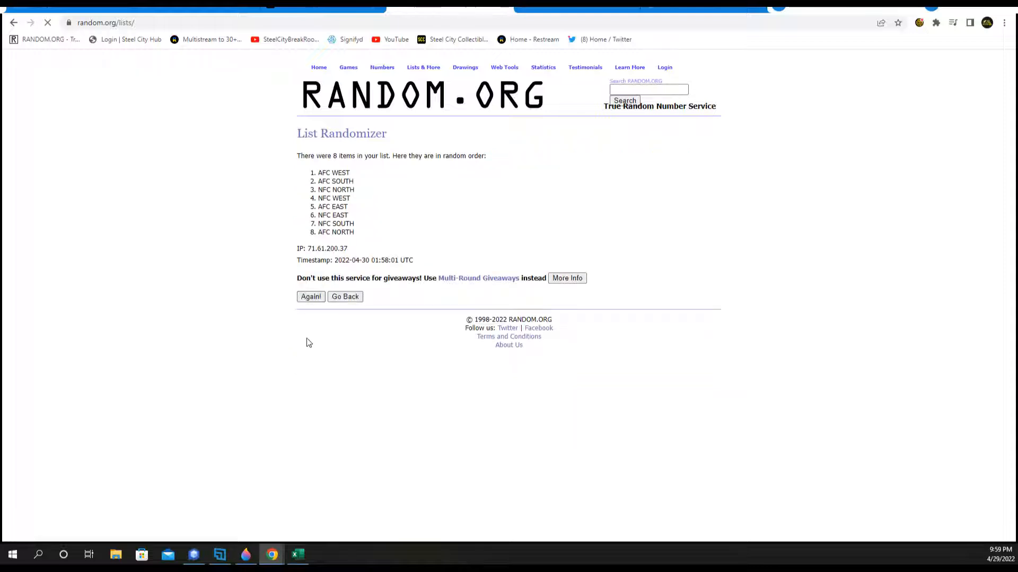
{"action": "left_click", "coordinate": [310, 297]}
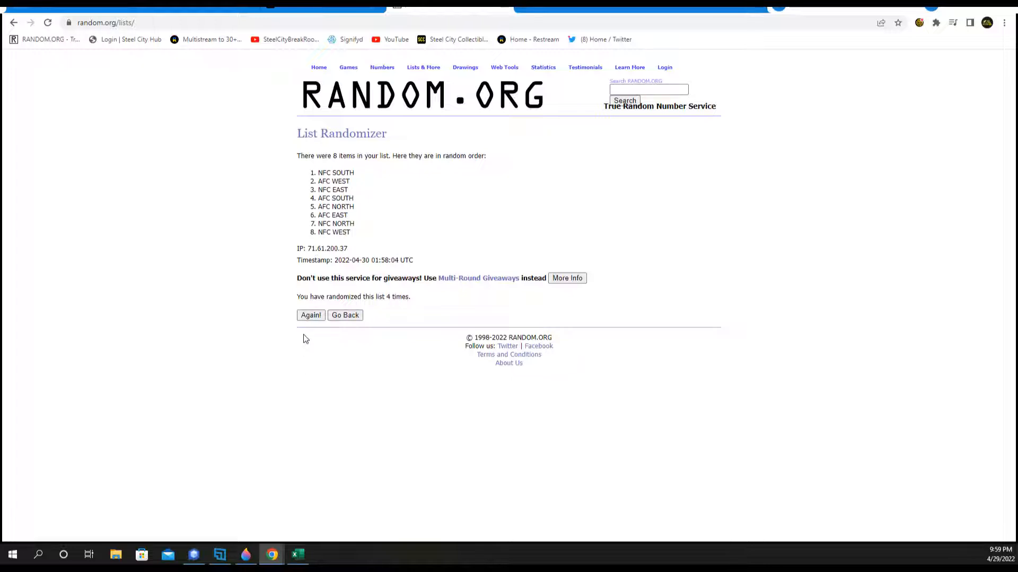
{"action": "left_click", "coordinate": [311, 315]}
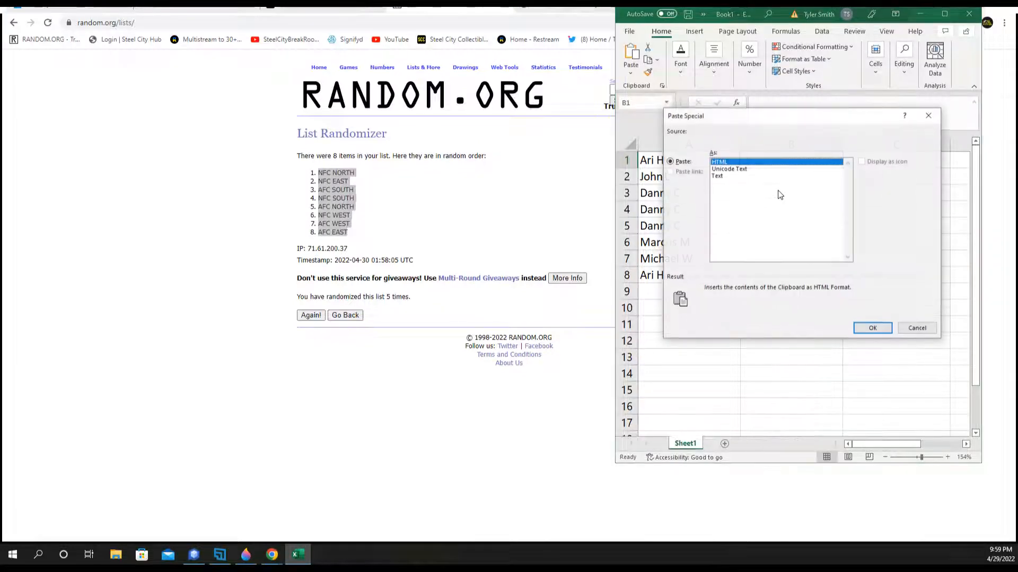
- Paste the shuffled divisions as text into column B and review the participant rows
{"action": "left_click", "coordinate": [871, 327]}
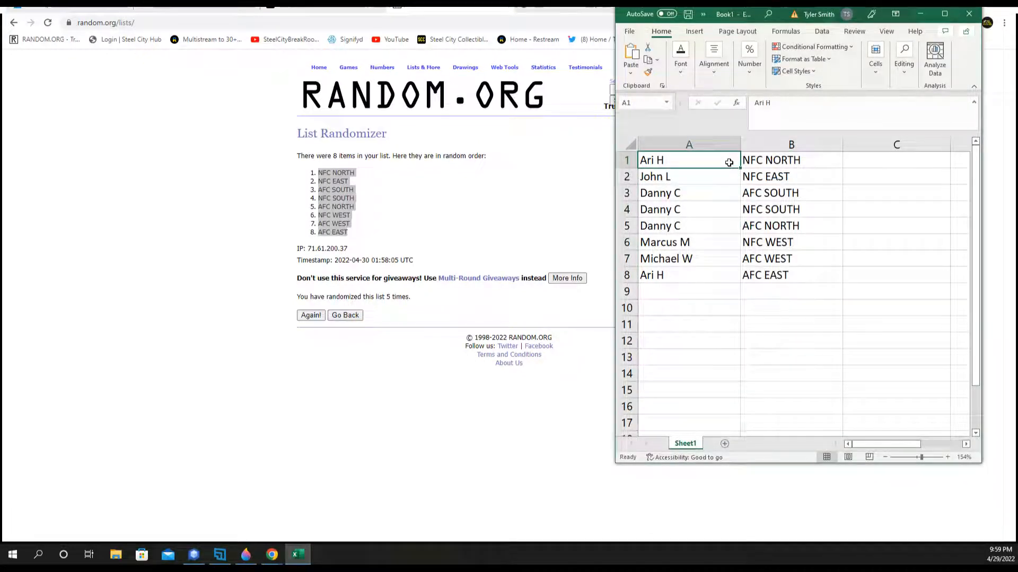
{"action": "left_click", "coordinate": [688, 177]}
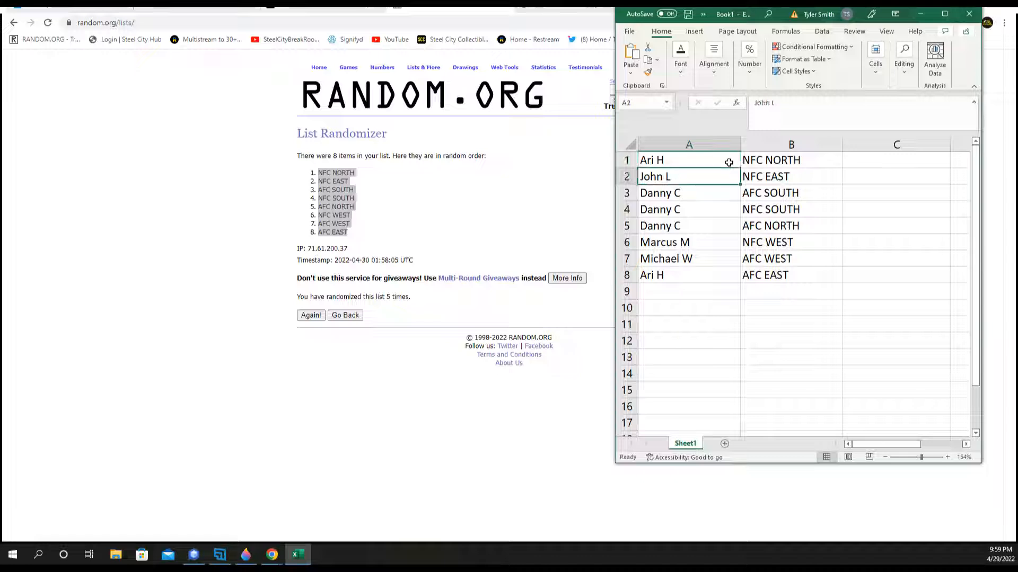
{"action": "left_click", "coordinate": [688, 209]}
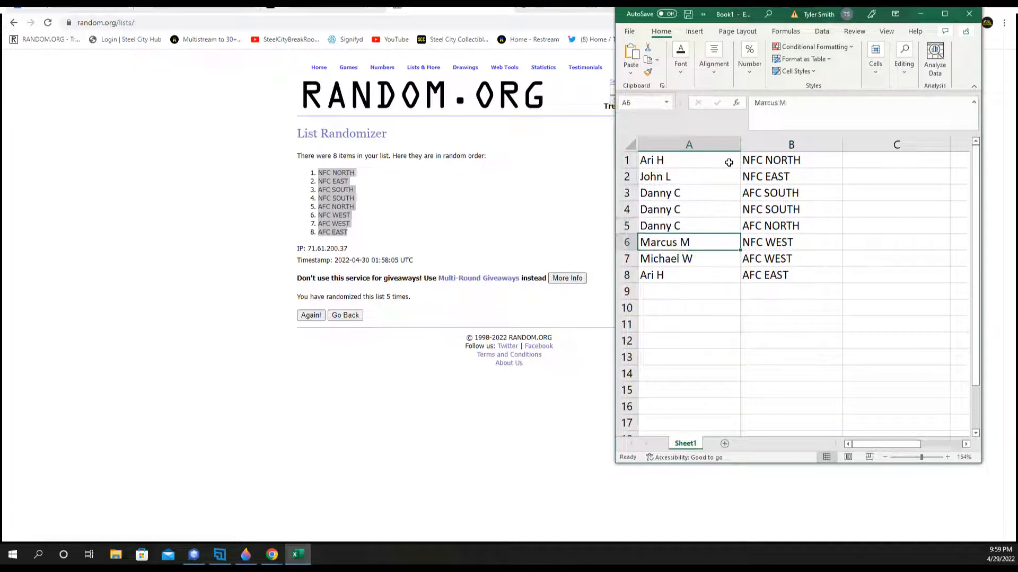
{"action": "left_click", "coordinate": [689, 258]}
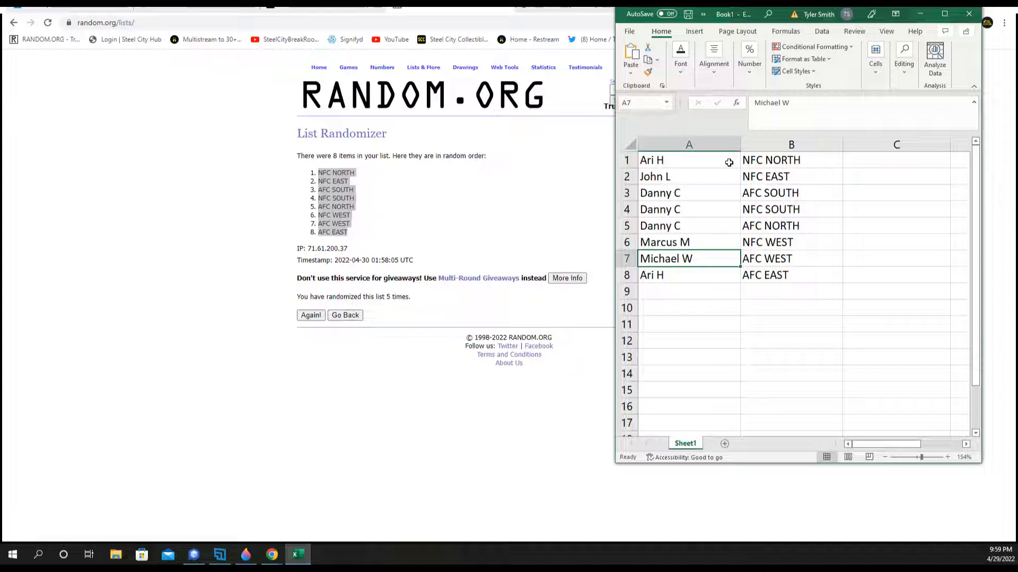